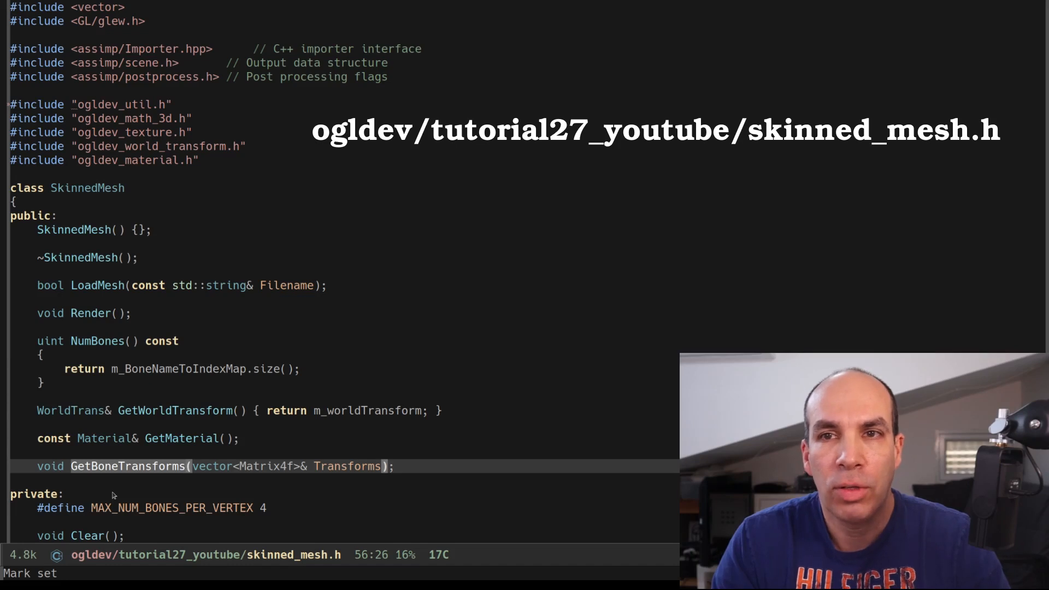
mouse_move(135, 492)
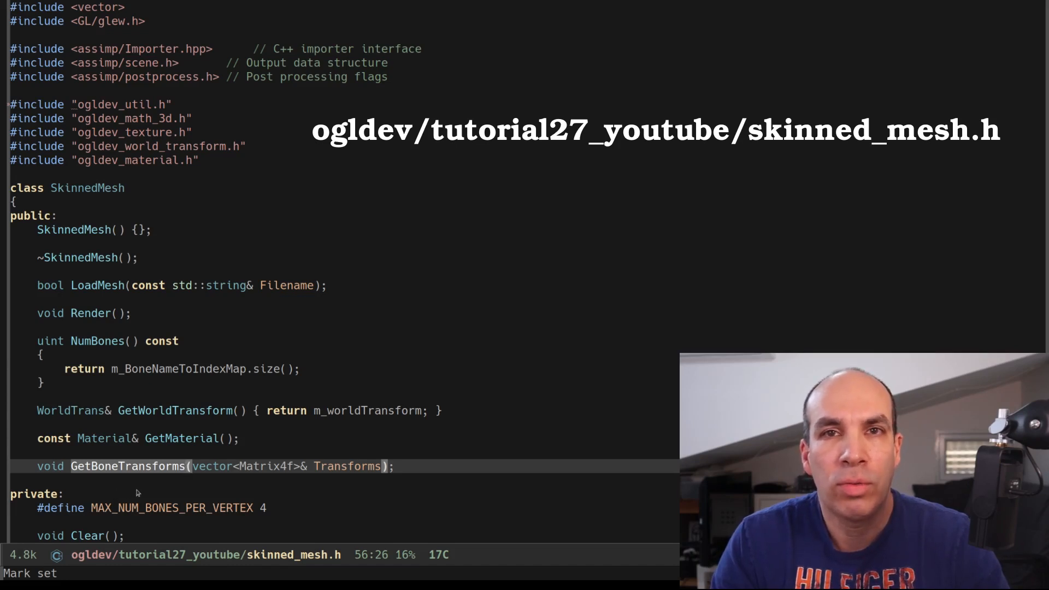
mouse_move(175, 482)
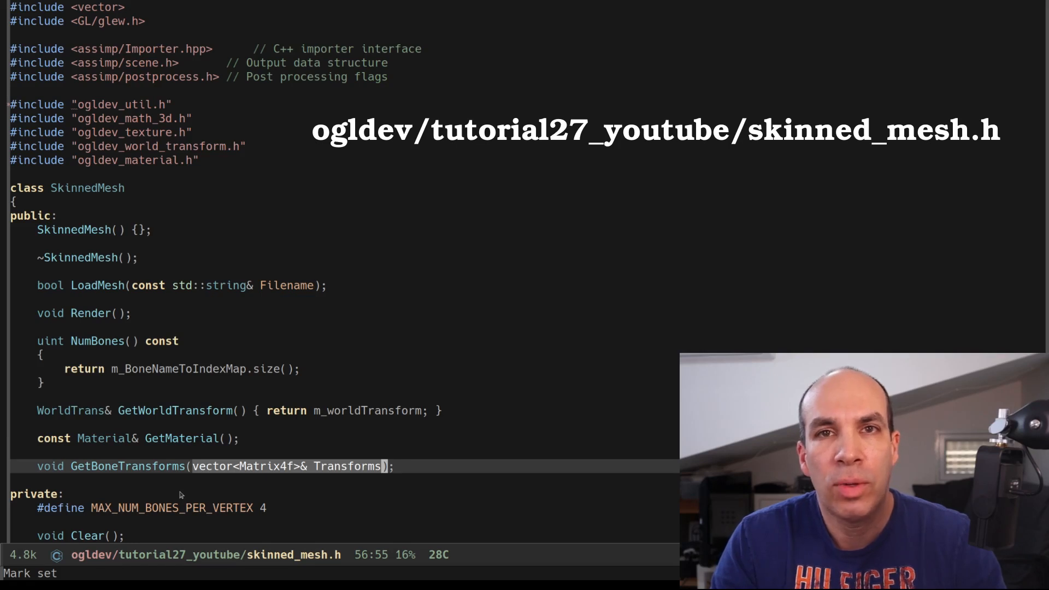
Step: Scroll skinned_mesh.h to the ReadNodeHeirarchy declaration and point it out
scroll("down", 3)
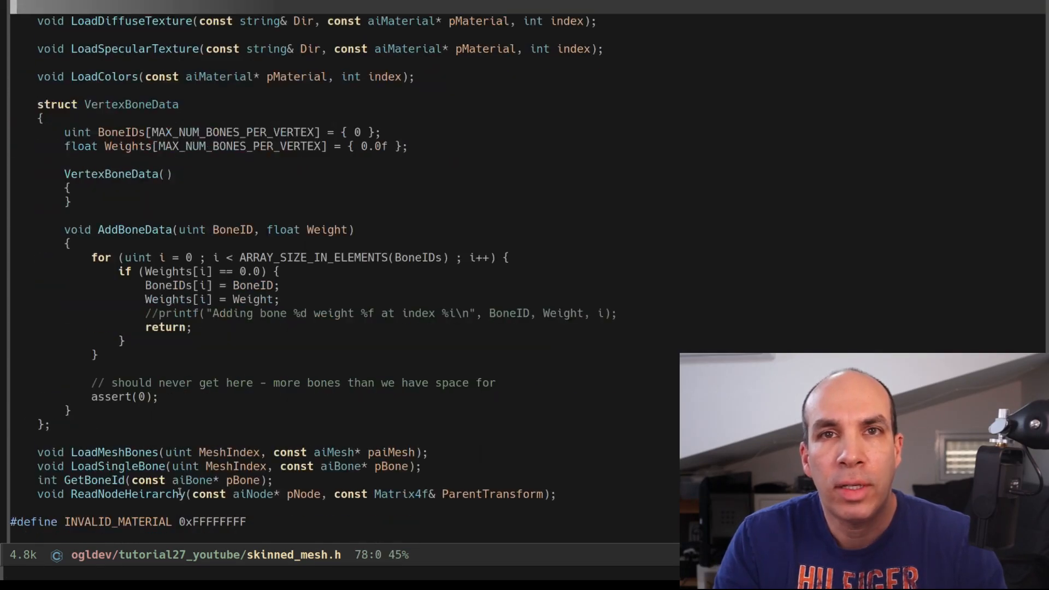
left_click(73, 494)
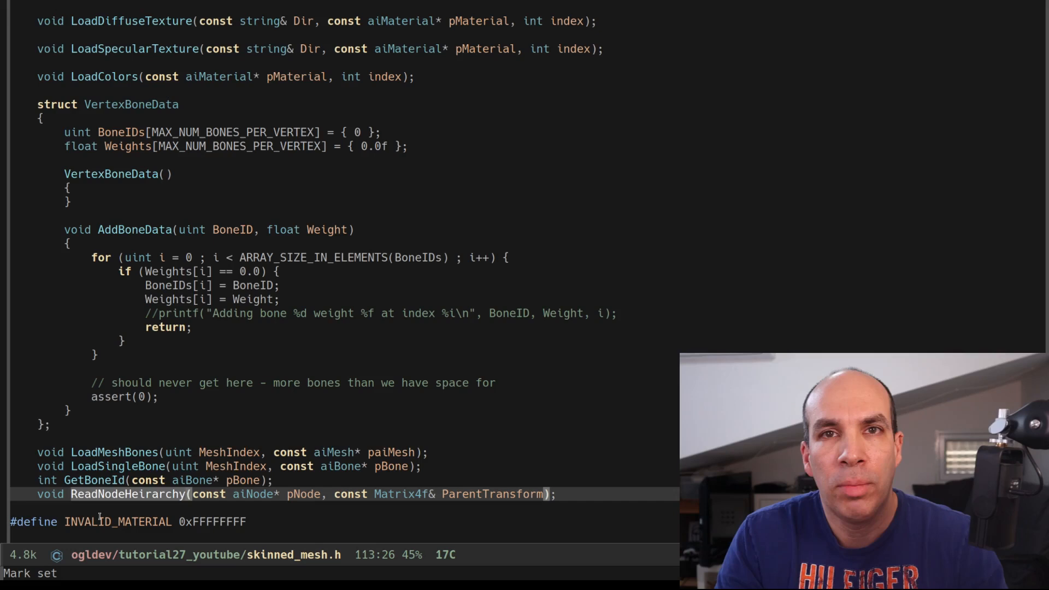
scroll("down", 3)
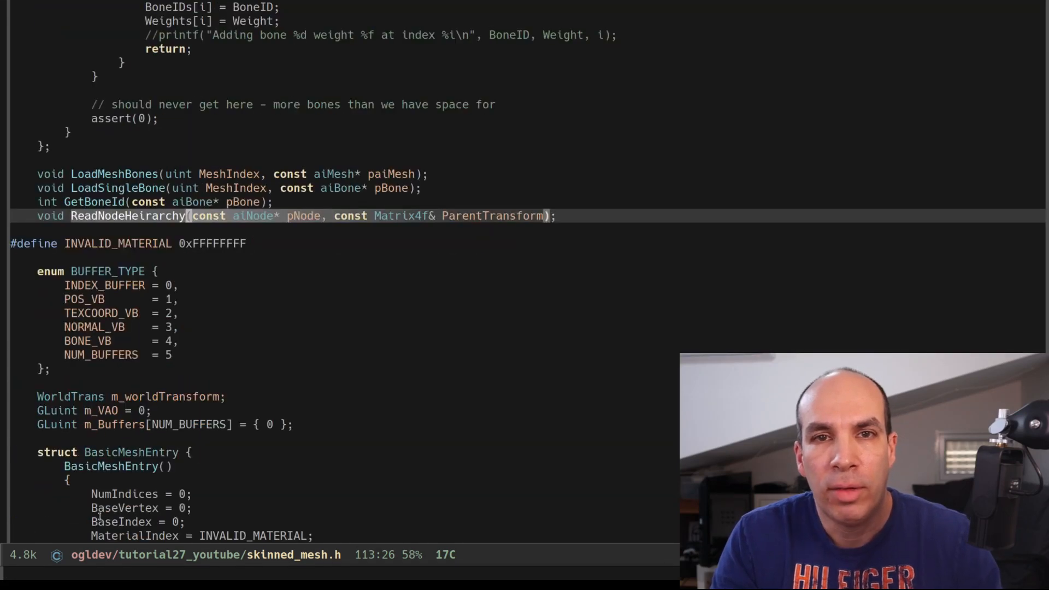
Step: Bring the Assimp Importer and pScene members into view and point at the Importer line
scroll("down", 3)
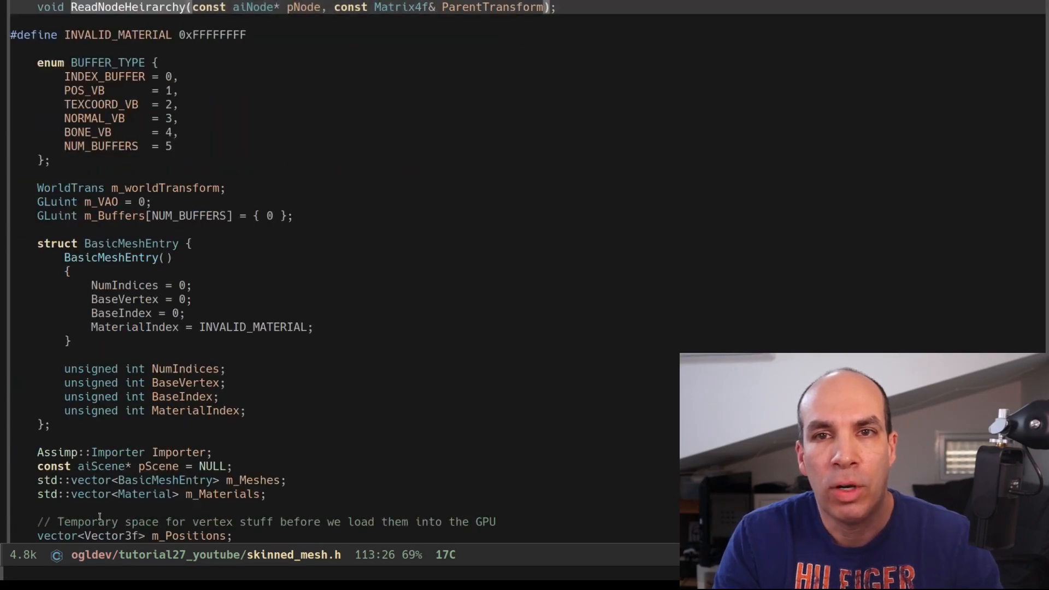
left_click(161, 452)
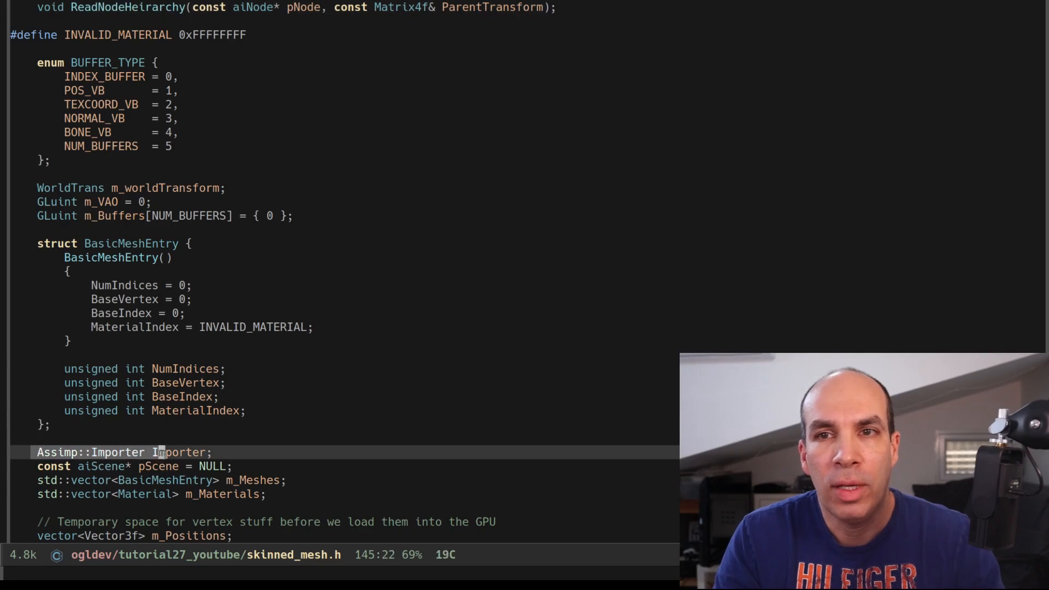
key("End")
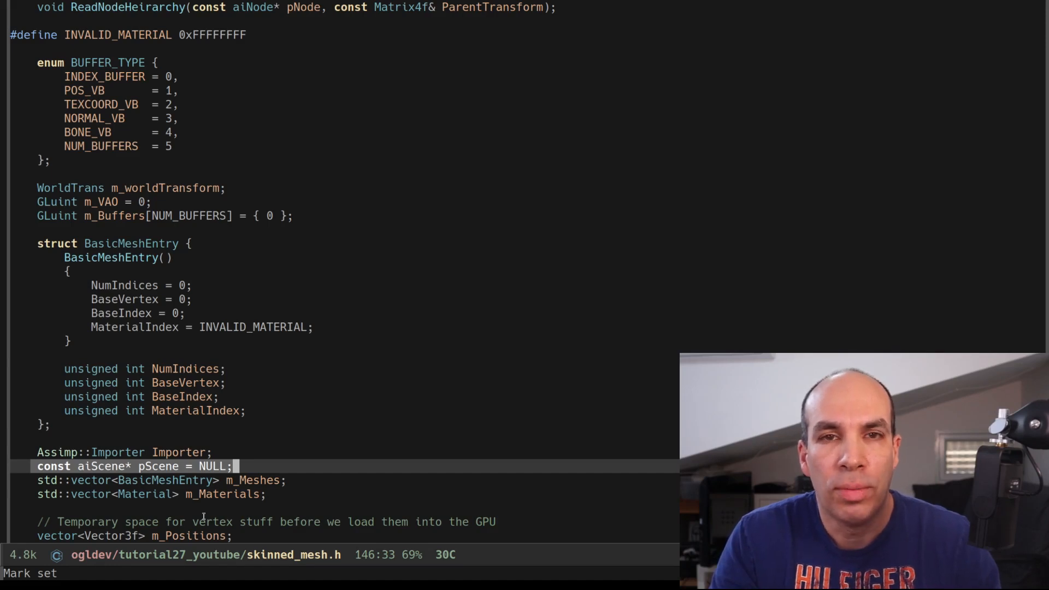
Step: Reach the BoneInfo struct and m_BoneInfo vector at the end of skinned_mesh.h and set the mark
scroll("down", 3)
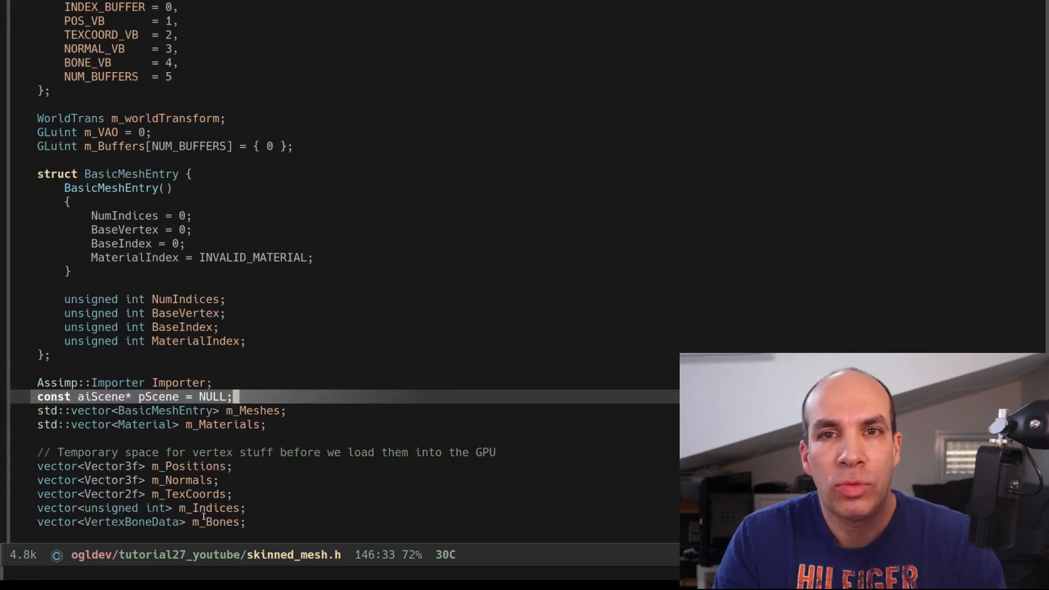
scroll("down", 3)
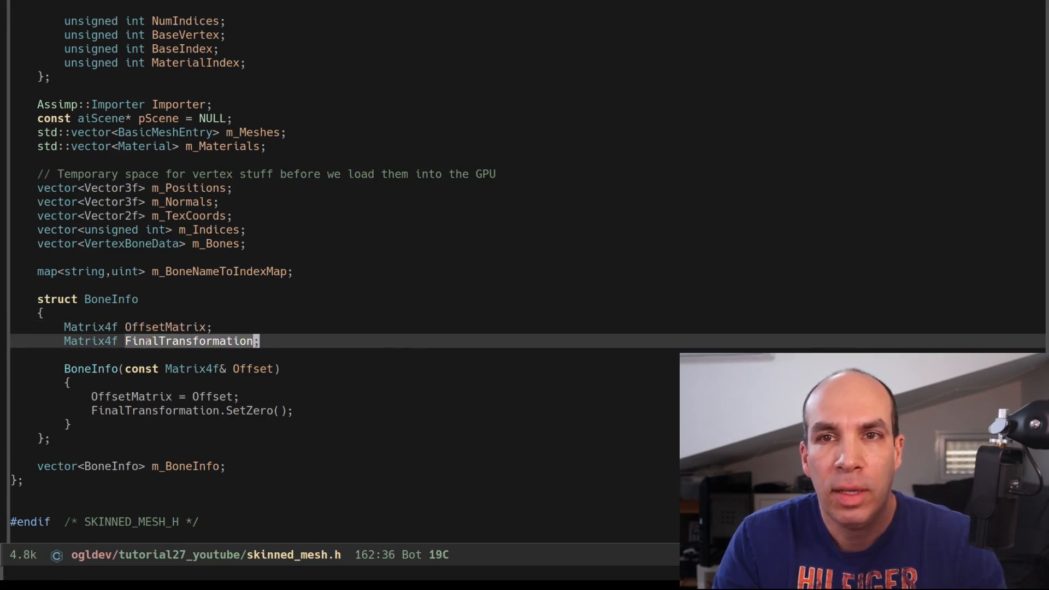
key("ctrl+space")
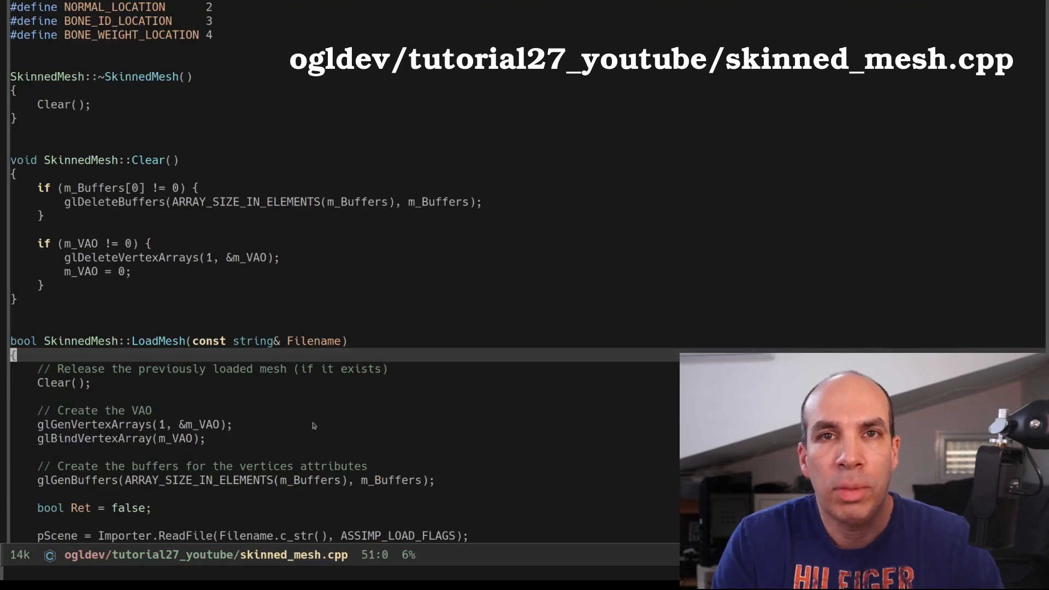
Step: Mark the LoadMesh signature and point out its Importer.ReadFile call
key("ctrl+space")
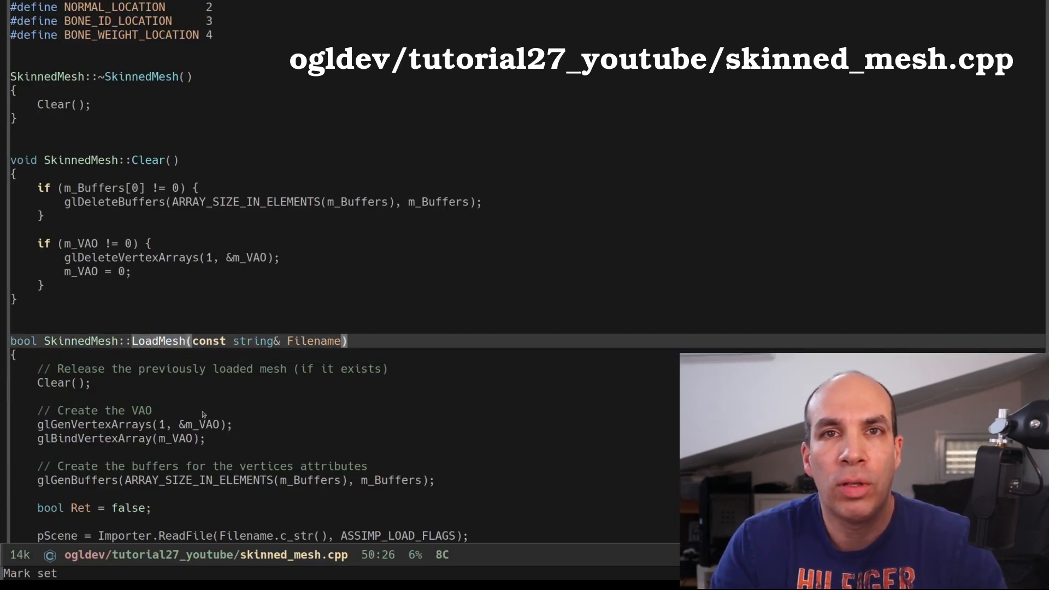
scroll("down", 3)
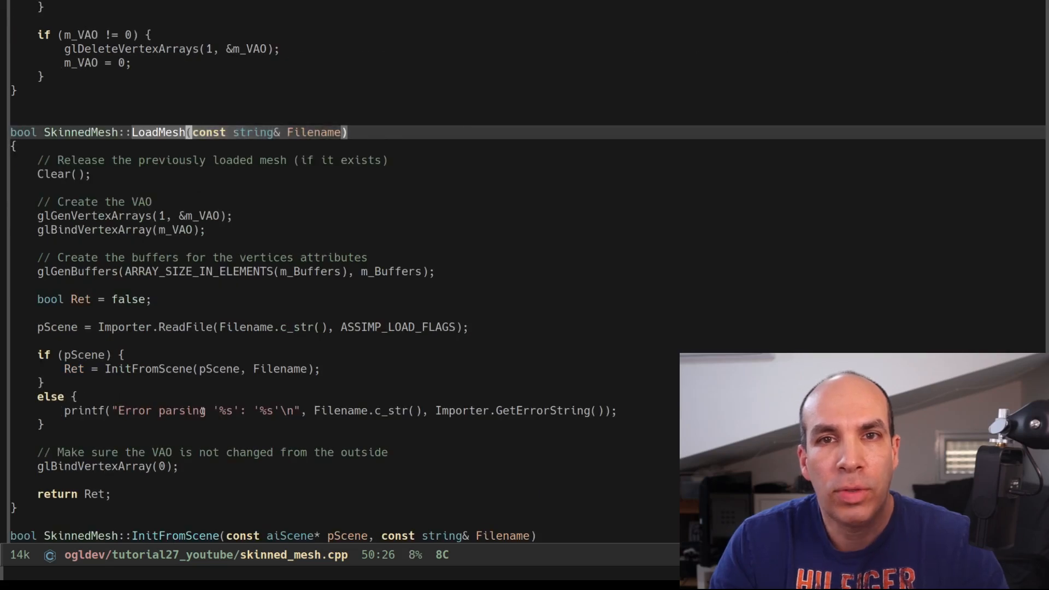
left_click(141, 327)
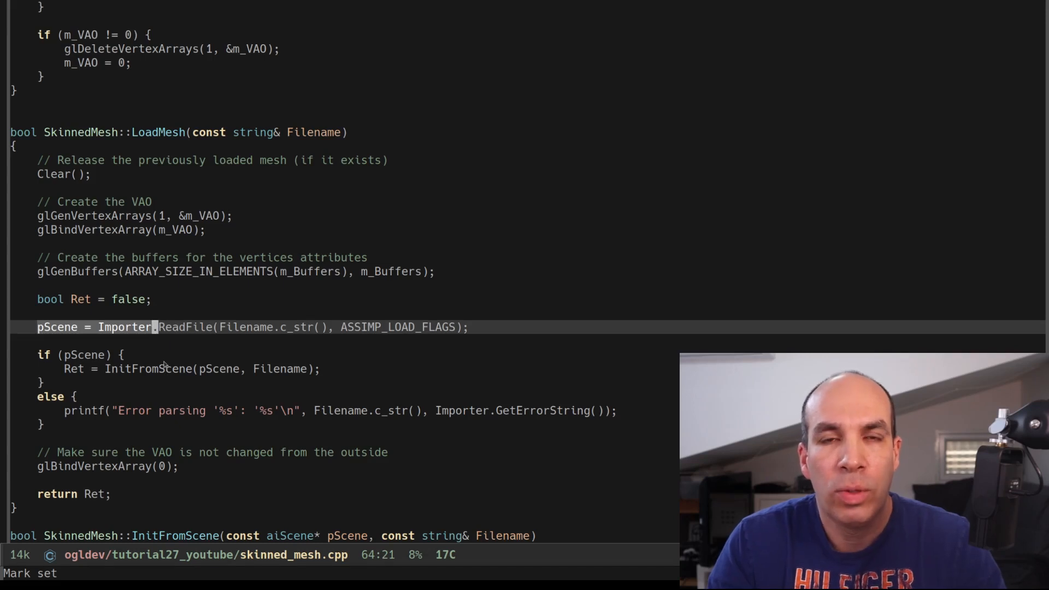
Step: Scroll skinned_mesh.cpp down to LoadMeshBones and LoadSingleBone
scroll("down", 3)
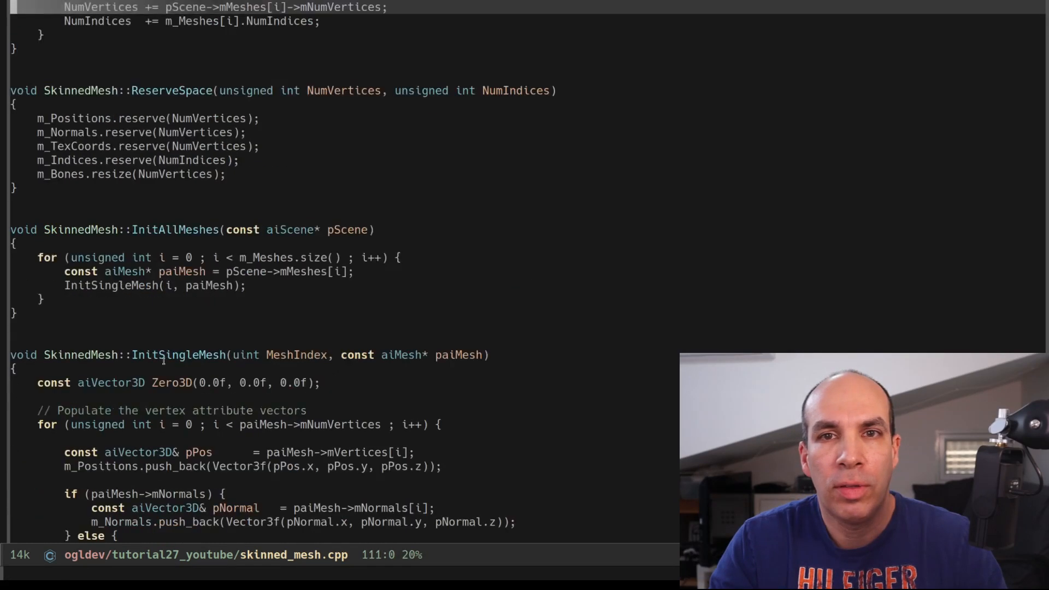
scroll("down", 3)
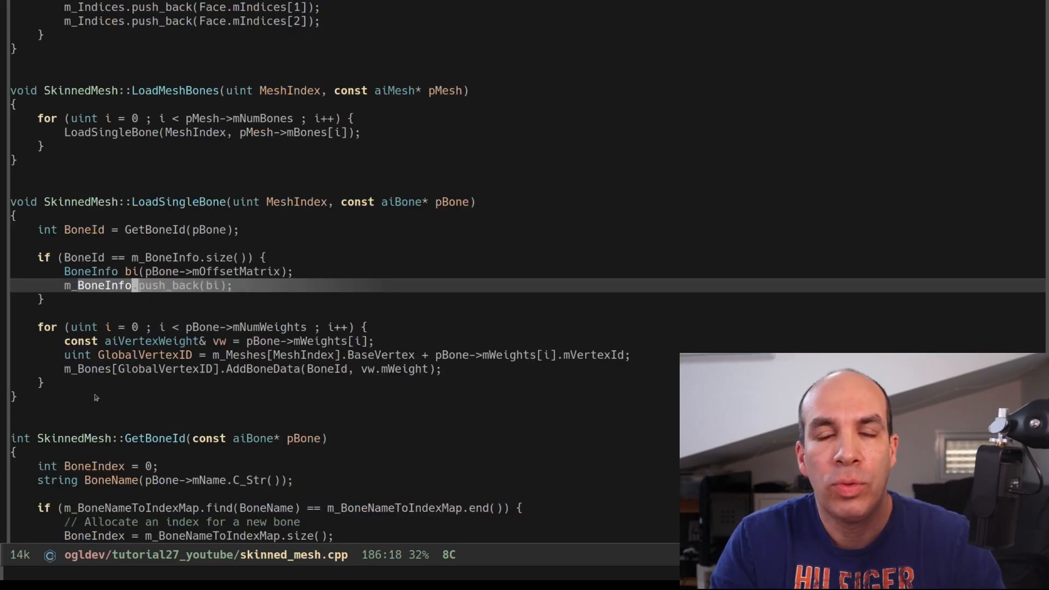
Step: Reach GetBoneTransforms and point out the Transforms resize to the bone count
scroll("down", 3)
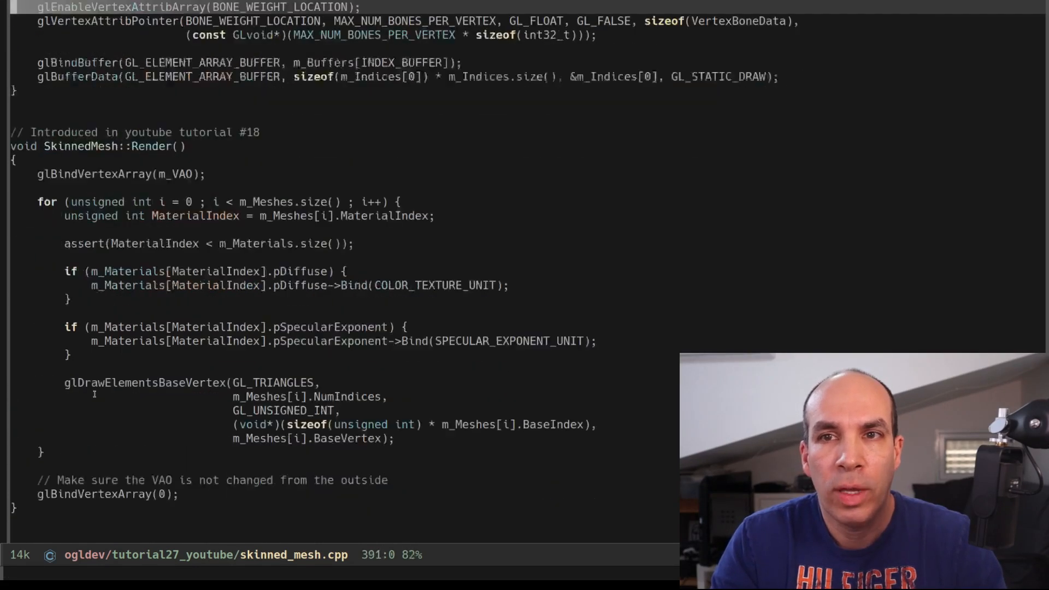
scroll("down", 3)
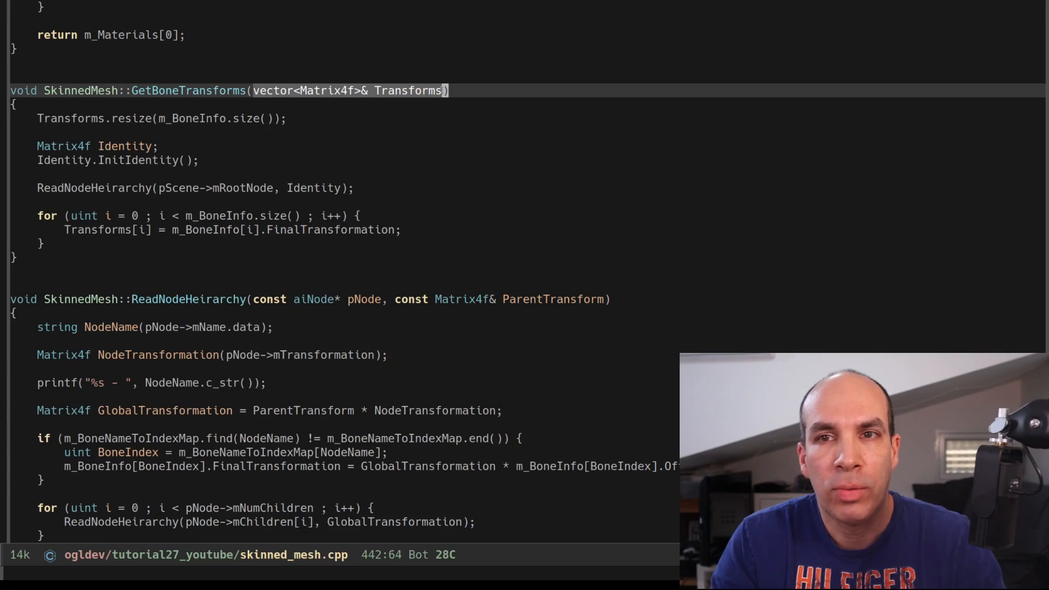
left_click(194, 118)
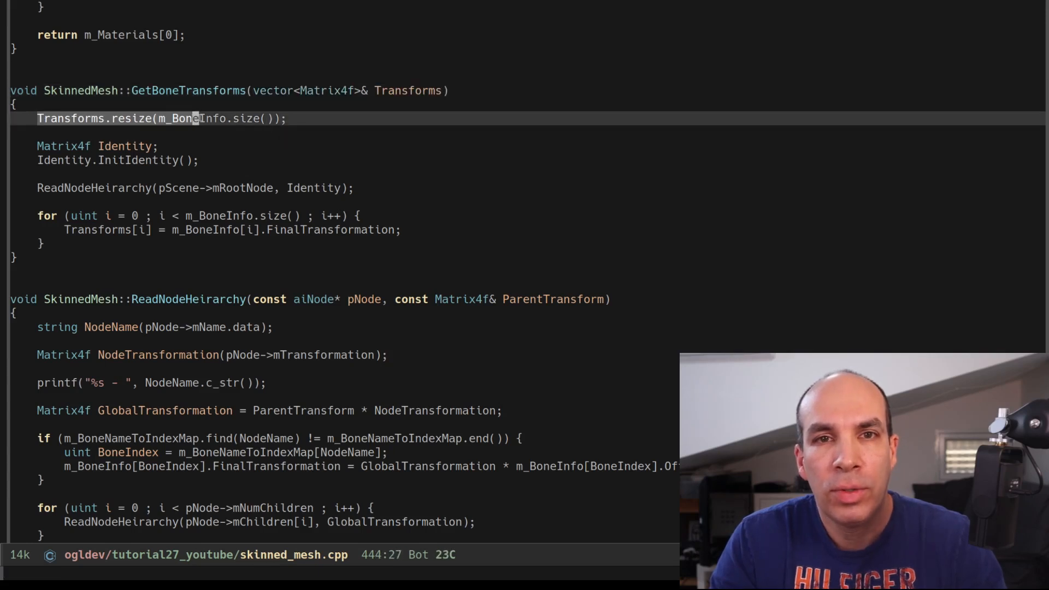
key("Left")
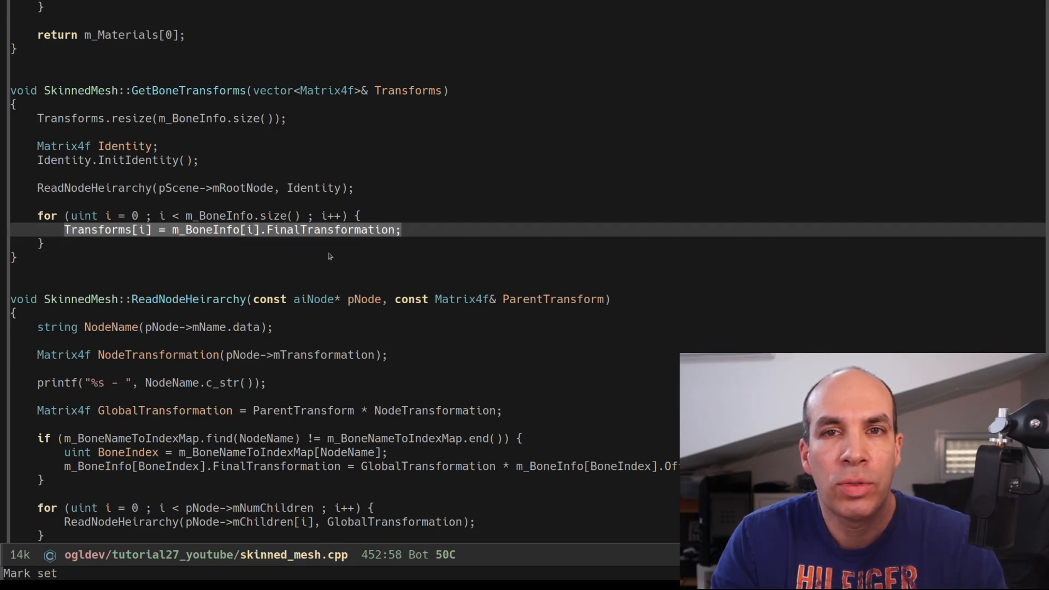
scroll("up", 3)
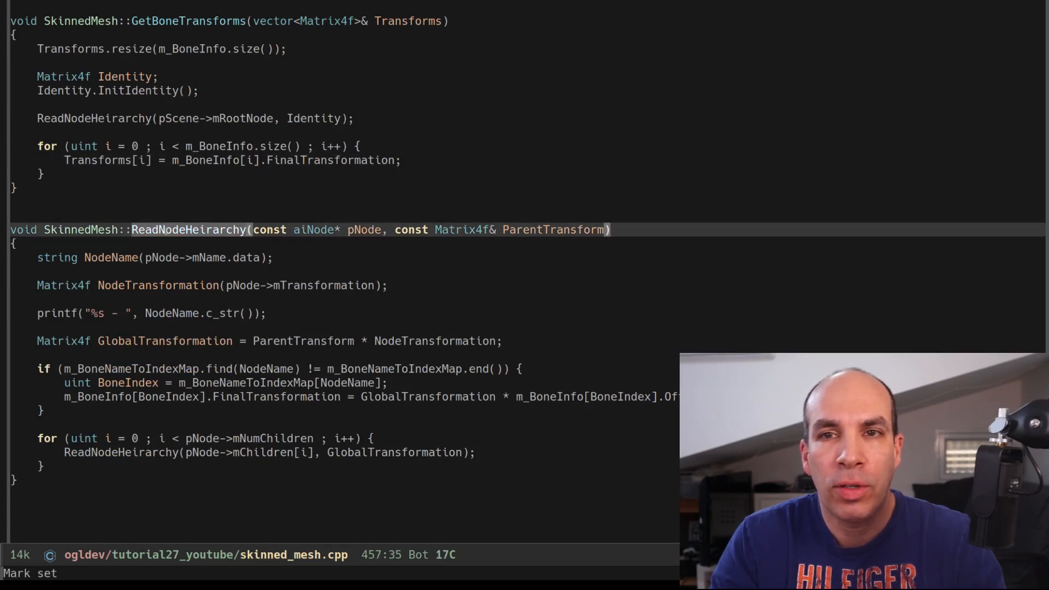
Step: Scroll so the full recursive ReadNodeHeirarchy function is visible
scroll("down", 3)
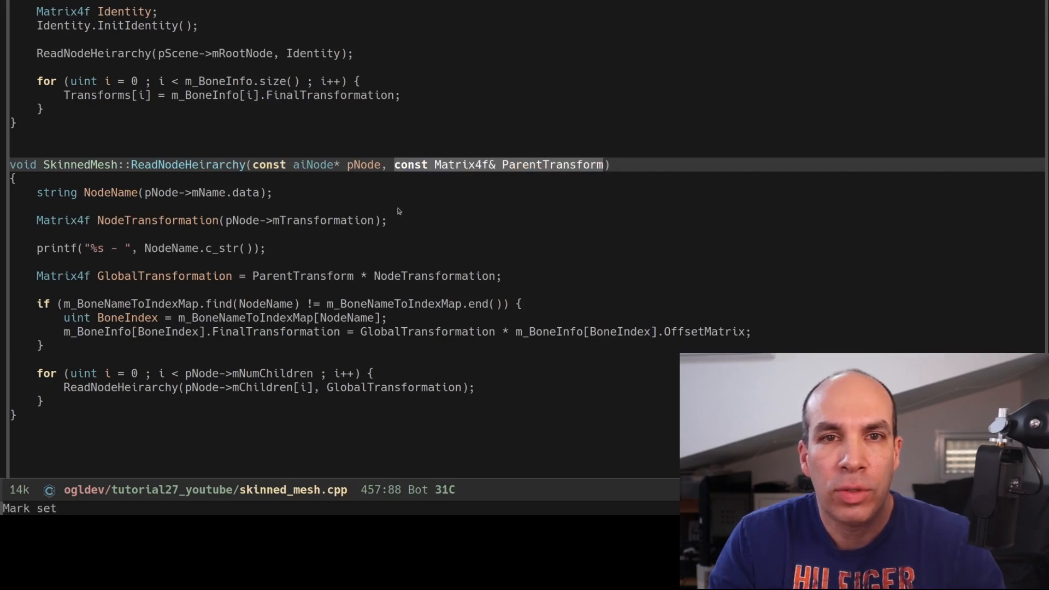
mouse_move(96, 54)
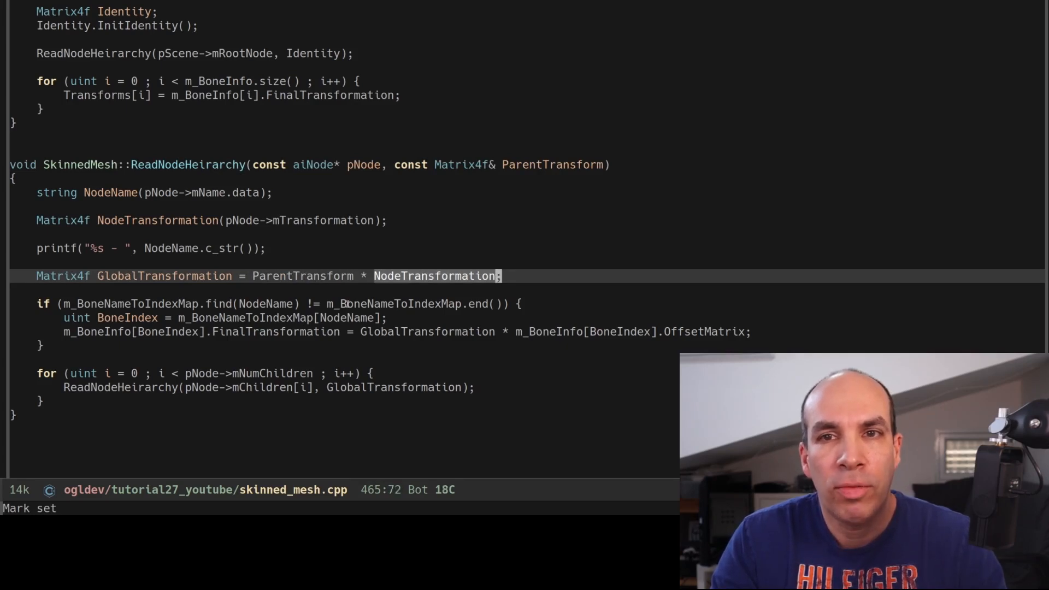
mouse_move(166, 353)
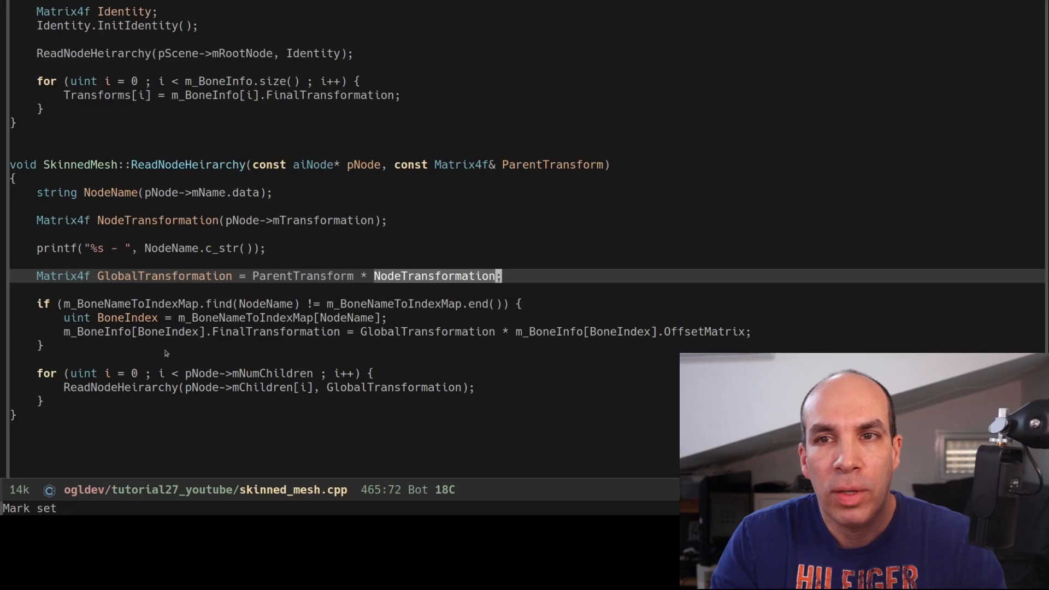
mouse_move(163, 351)
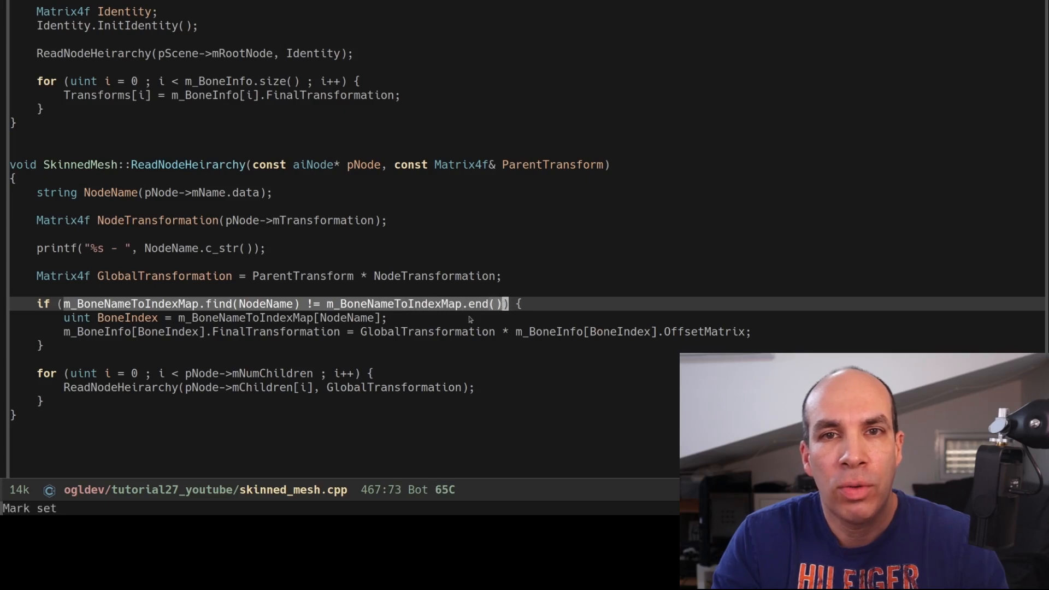
mouse_move(272, 360)
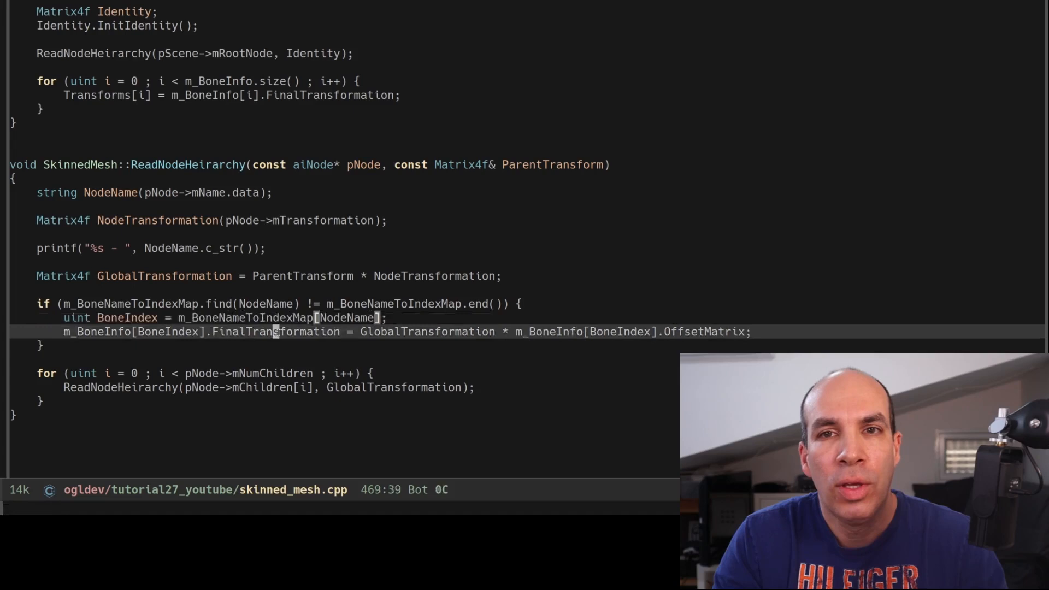
double_click(427, 331)
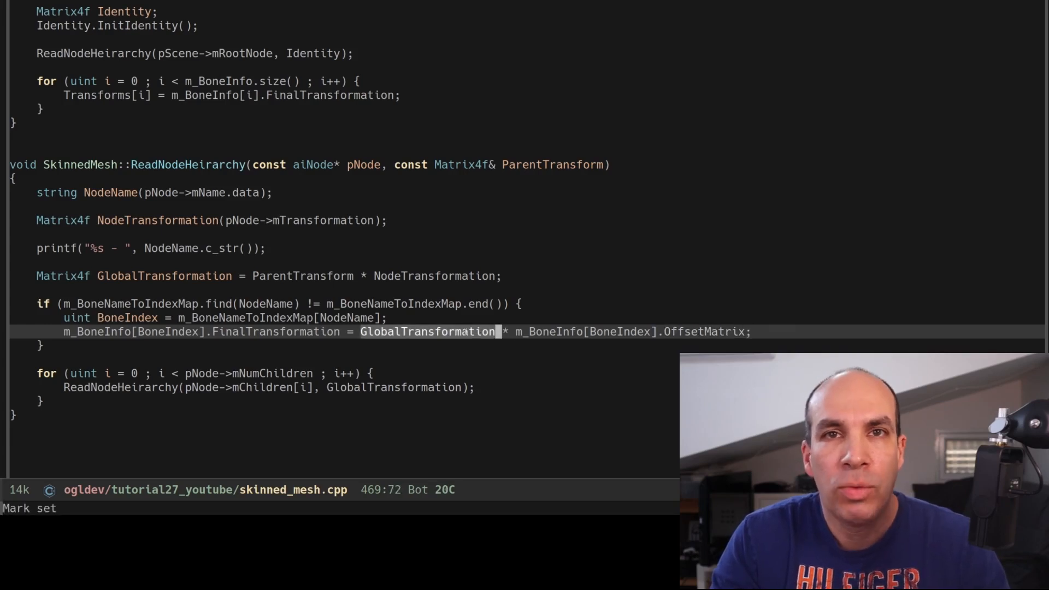
mouse_move(317, 359)
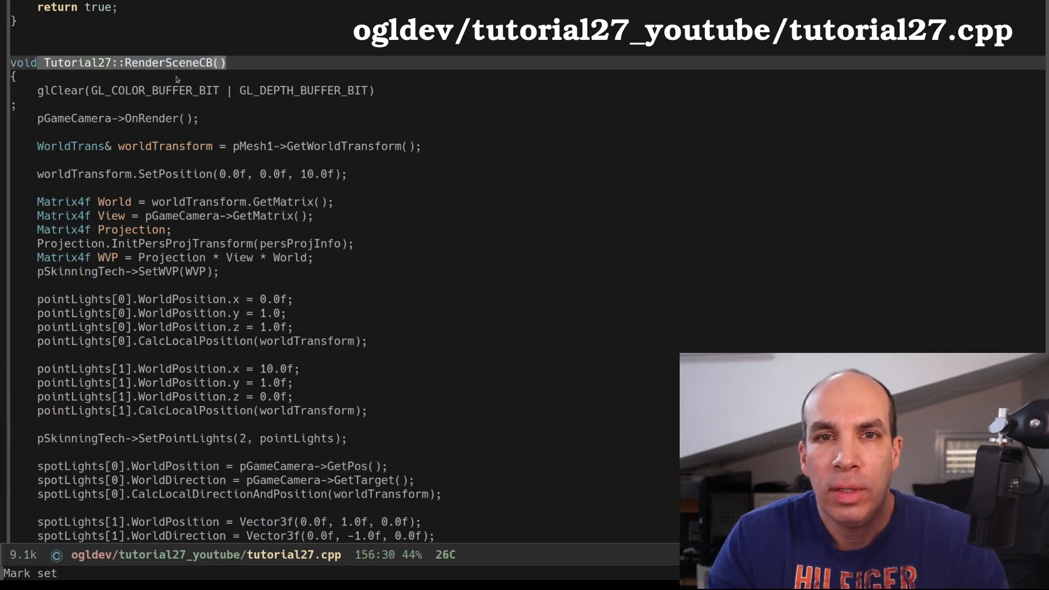
Step: Scroll through the RenderSceneCB render loop in tutorial27.cpp
scroll("down", 3)
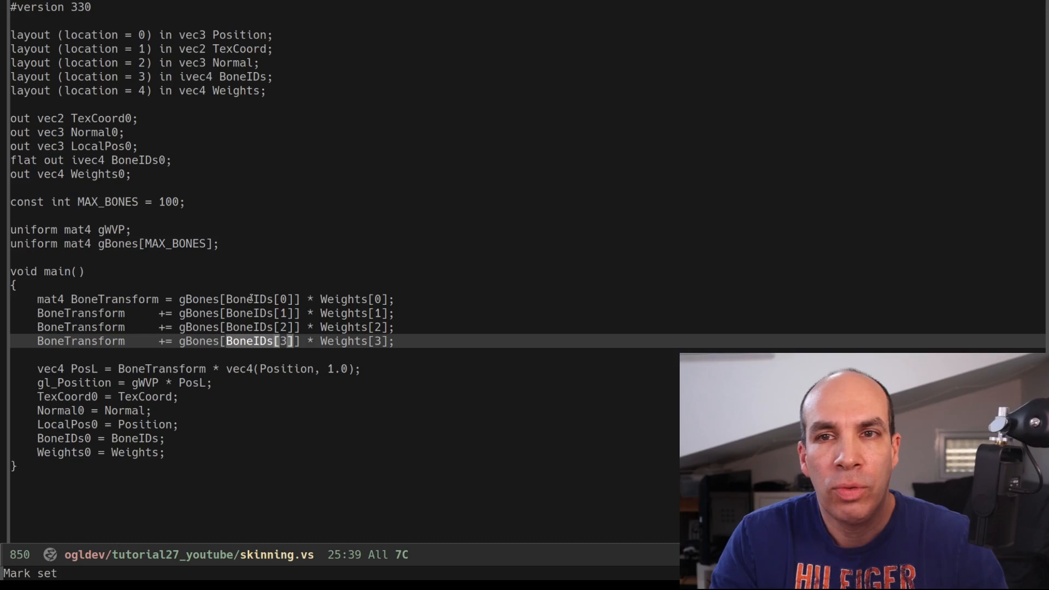
mouse_move(255, 276)
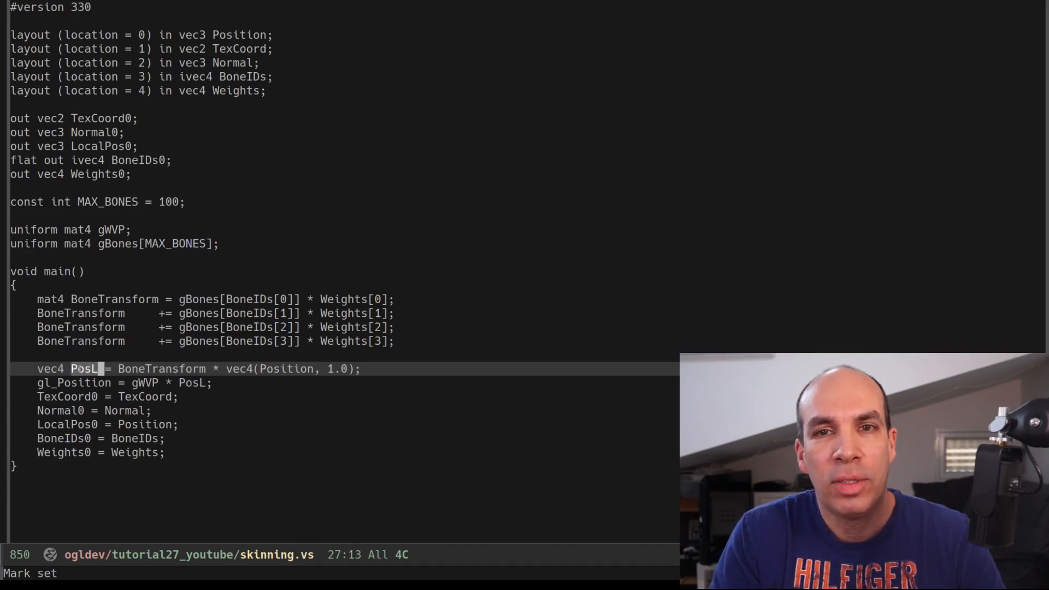
mouse_move(199, 422)
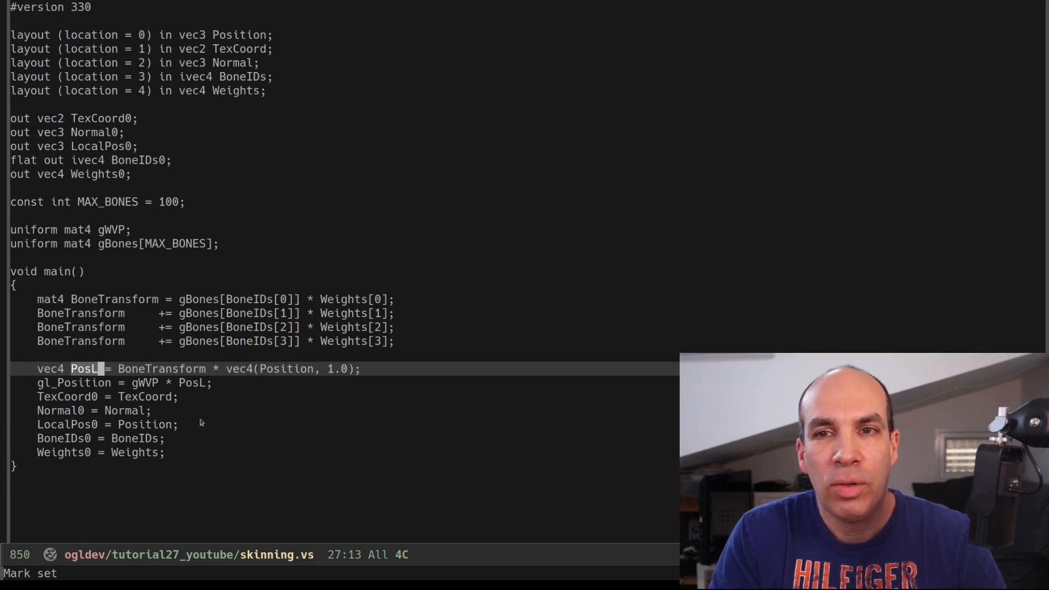